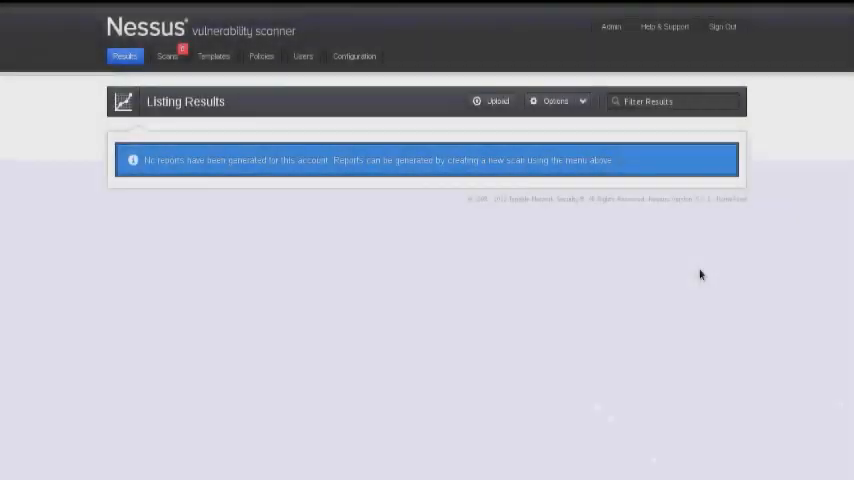
pyautogui.moveTo(181, 47)
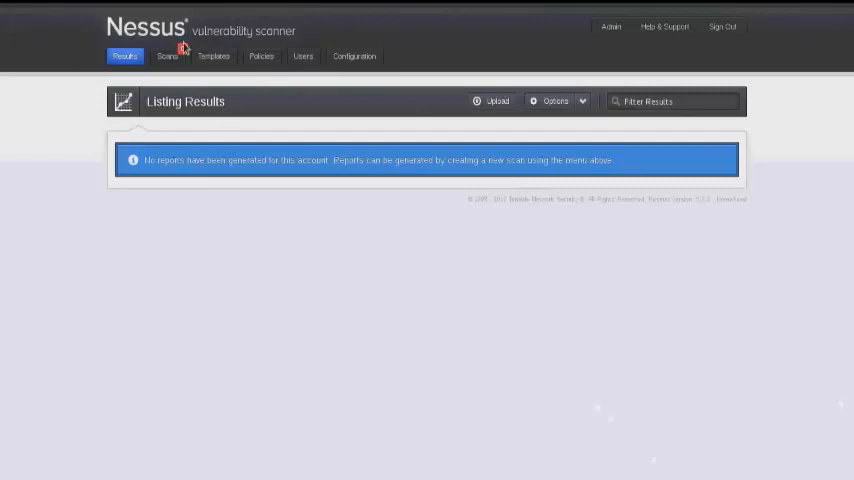
# Step: Fill a new 'Single Host Scan' form: run now, External Network Scan policy, target 192.168.199.130
pyautogui.click(167, 56)
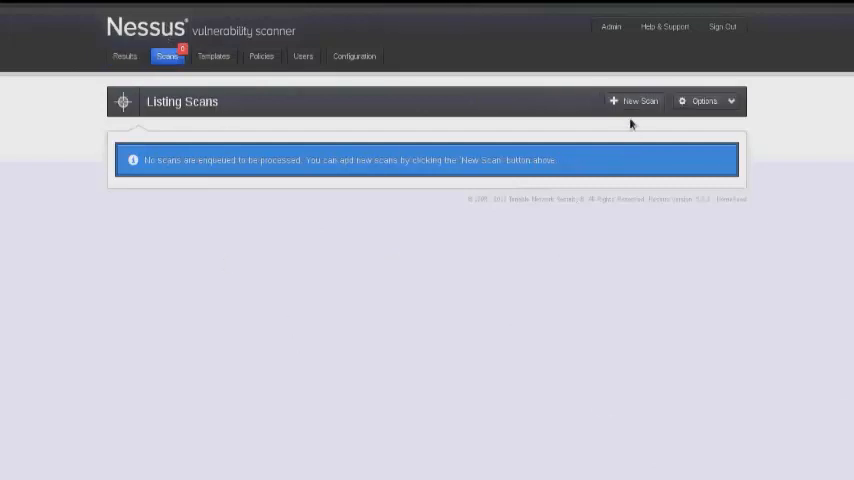
pyautogui.click(637, 101)
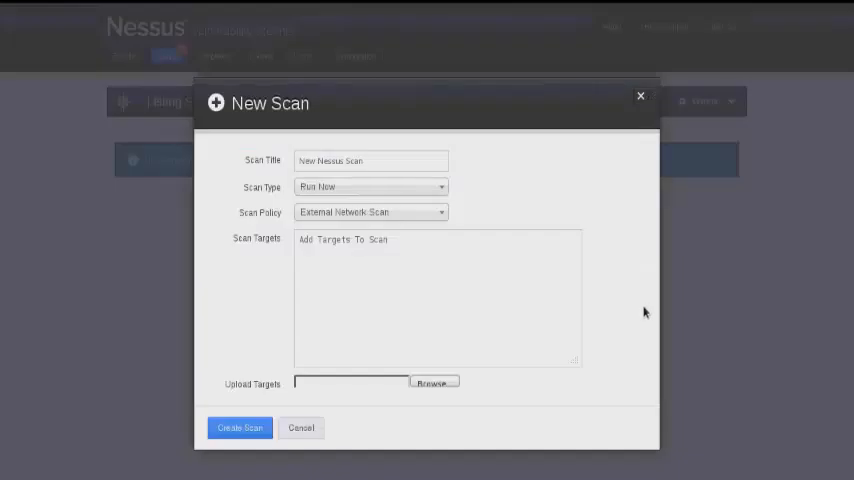
pyautogui.moveTo(425, 184)
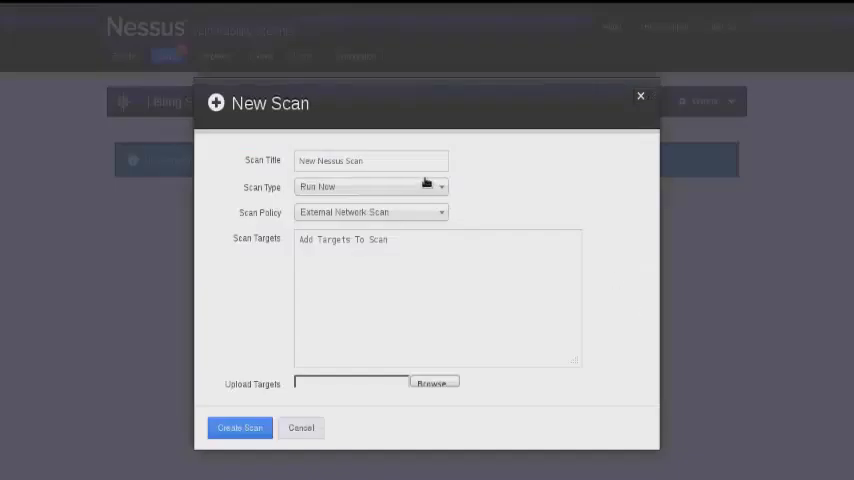
pyautogui.moveTo(560, 187)
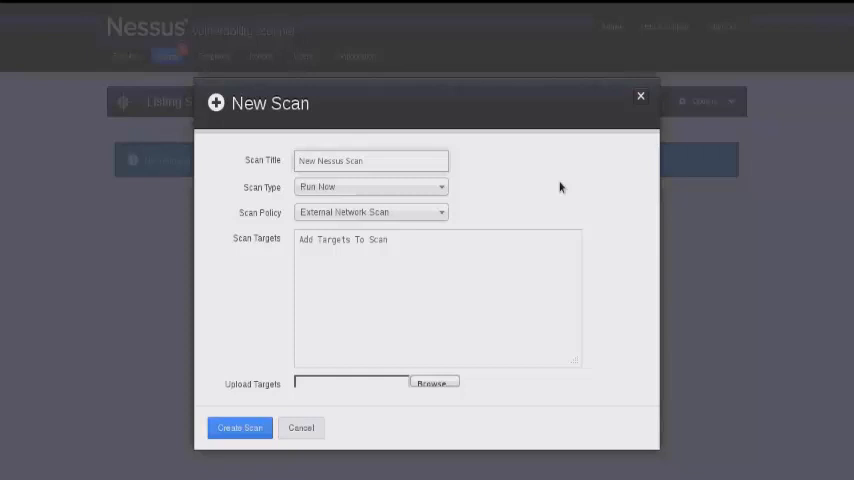
pyautogui.write('Single Host S')
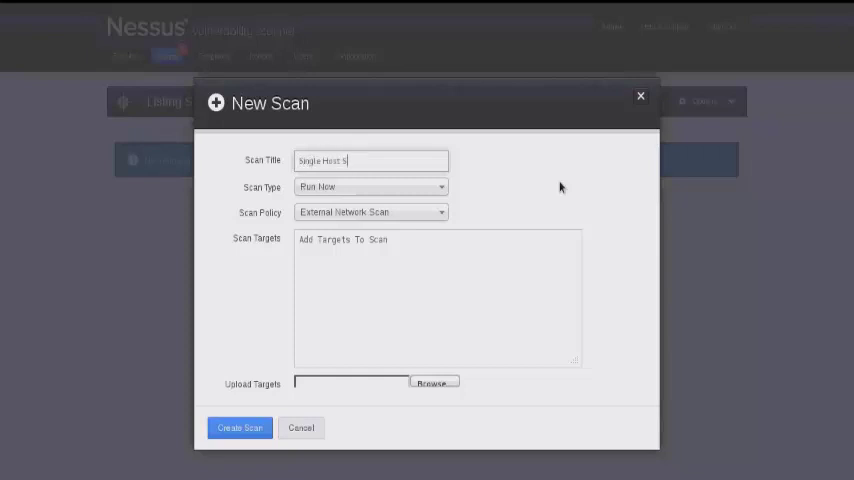
pyautogui.write('can')
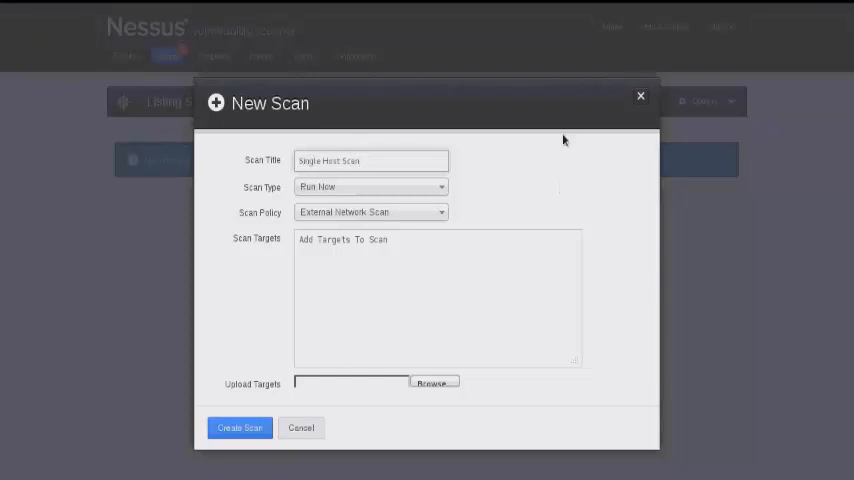
pyautogui.moveTo(447, 196)
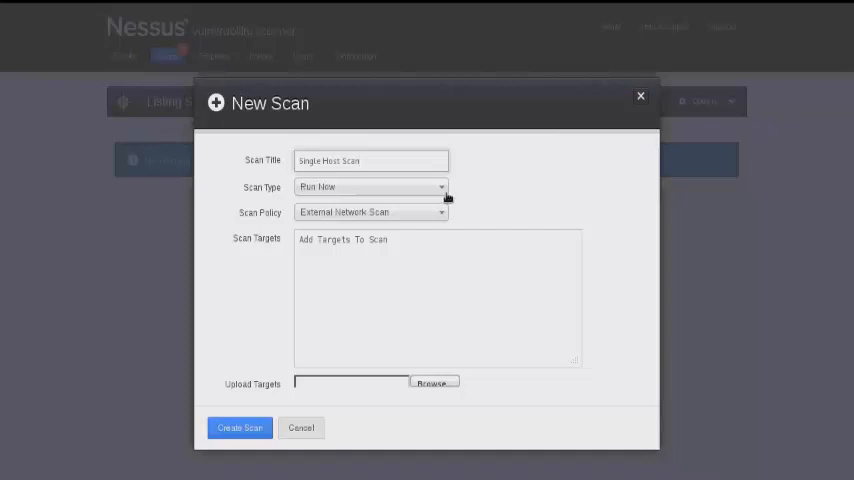
pyautogui.click(370, 187)
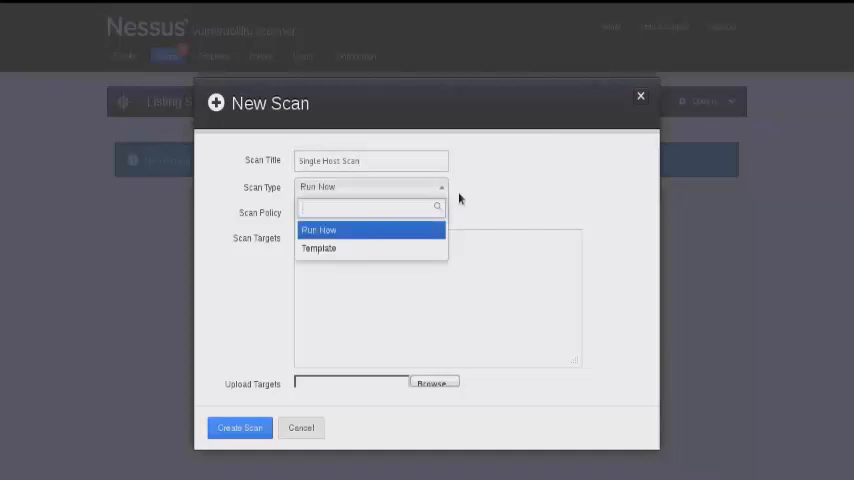
pyautogui.click(318, 229)
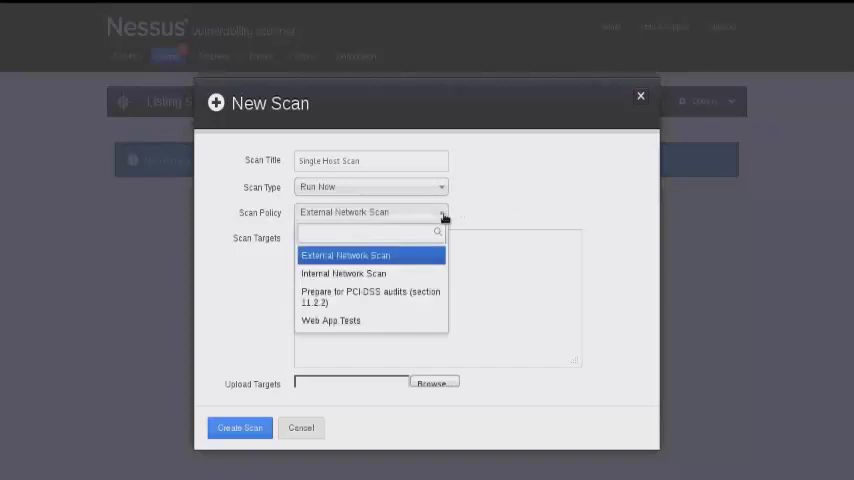
pyautogui.click(346, 255)
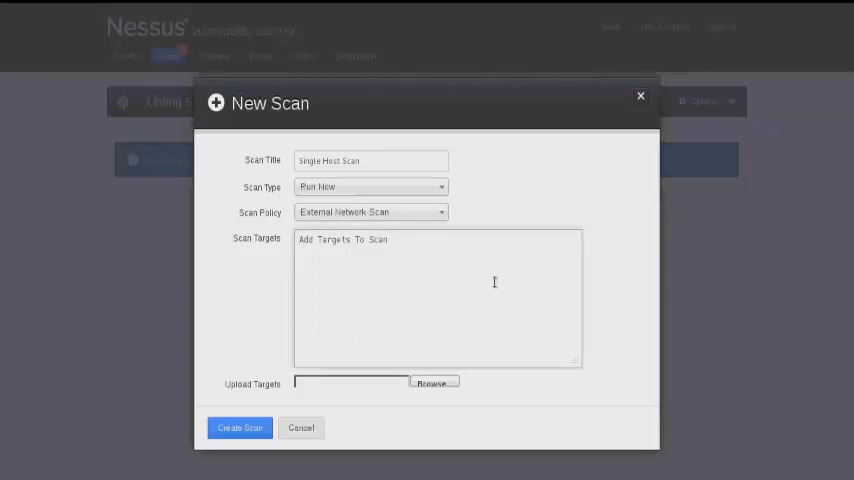
pyautogui.write('192.168.199.130')
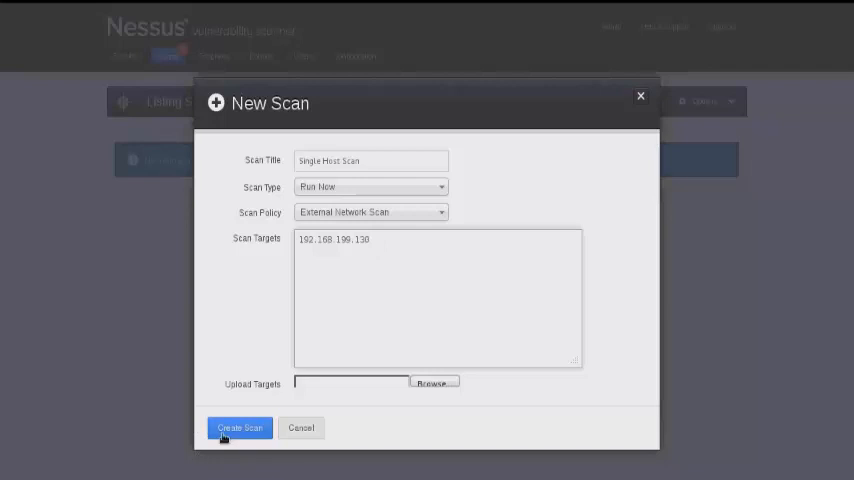
# Step: Create the Single Host Scan, then stop it from the Scans list
pyautogui.click(238, 427)
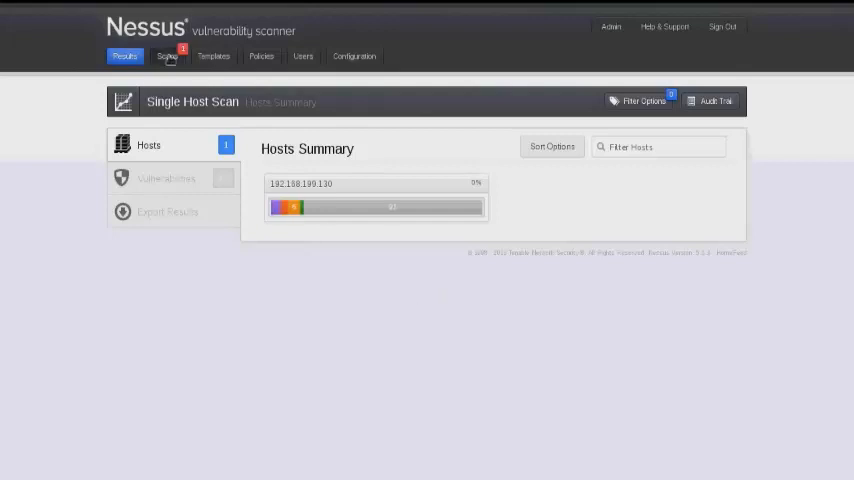
pyautogui.click(168, 56)
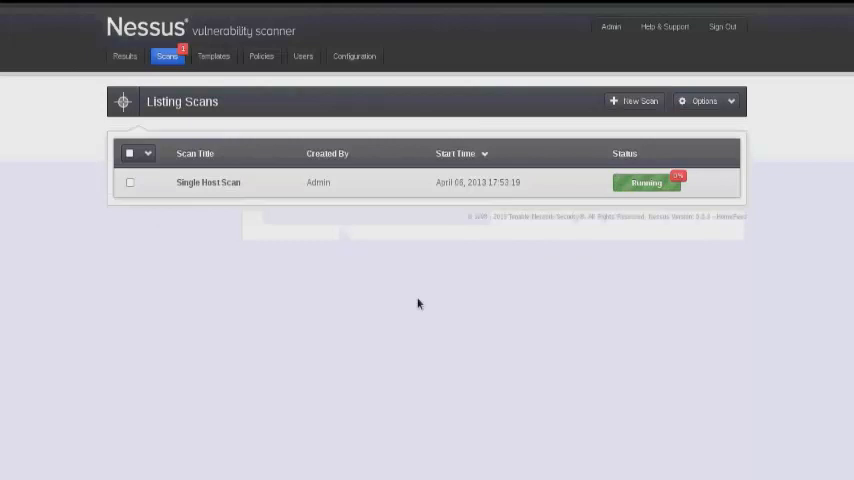
pyautogui.moveTo(155, 192)
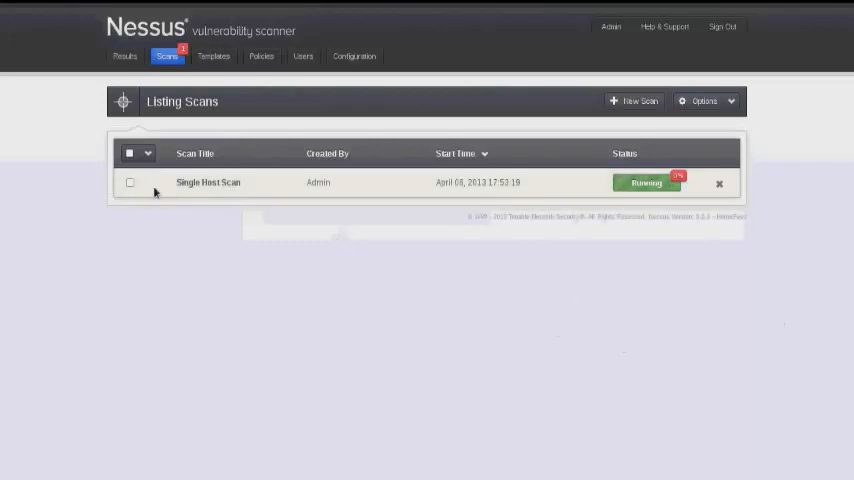
pyautogui.click(130, 183)
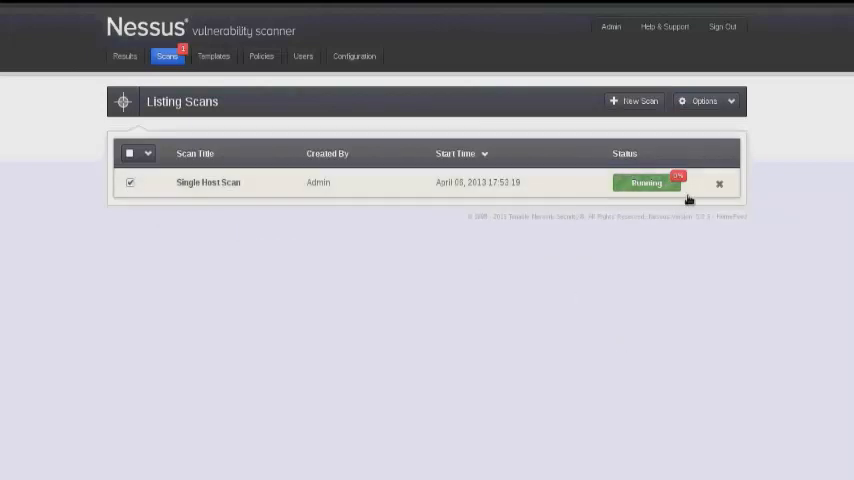
pyautogui.click(718, 183)
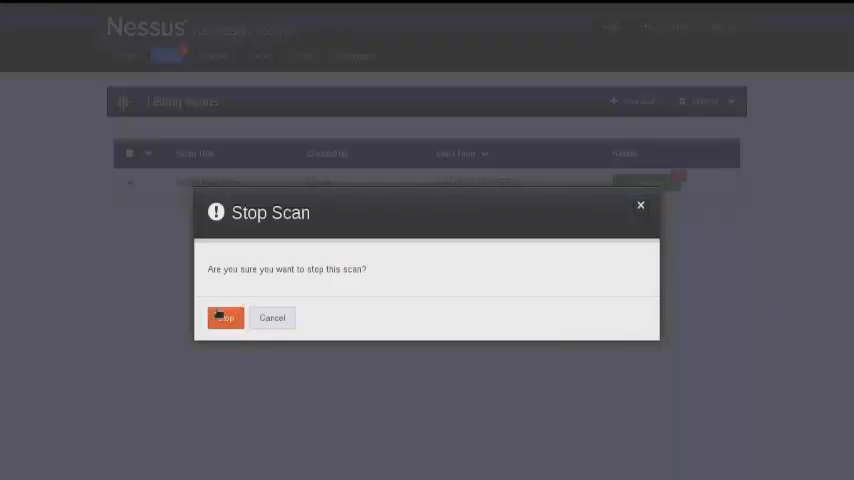
pyautogui.click(225, 317)
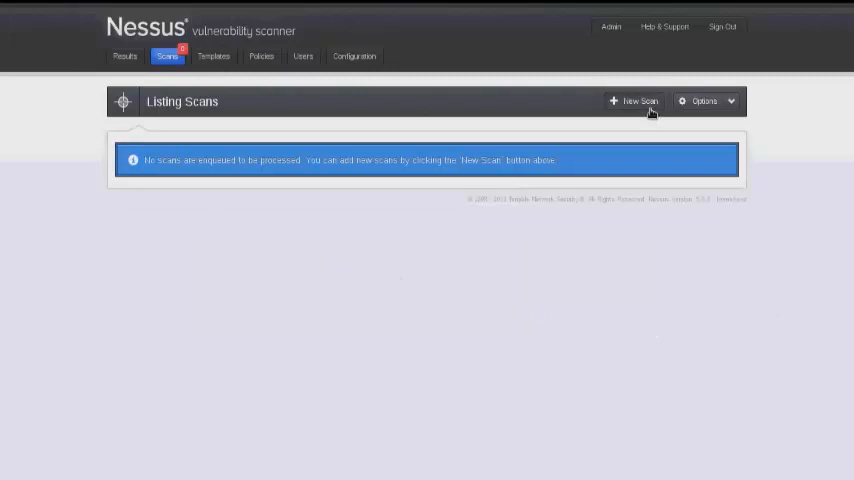
# Step: Create and launch 'Multi Host Scan' targeting 192.168.199.130 and 192.168.199.132
pyautogui.click(636, 100)
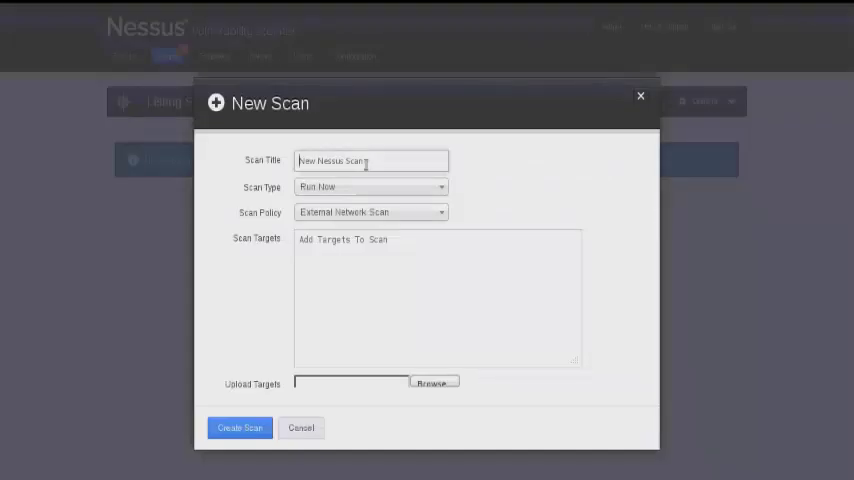
pyautogui.write('Multi')
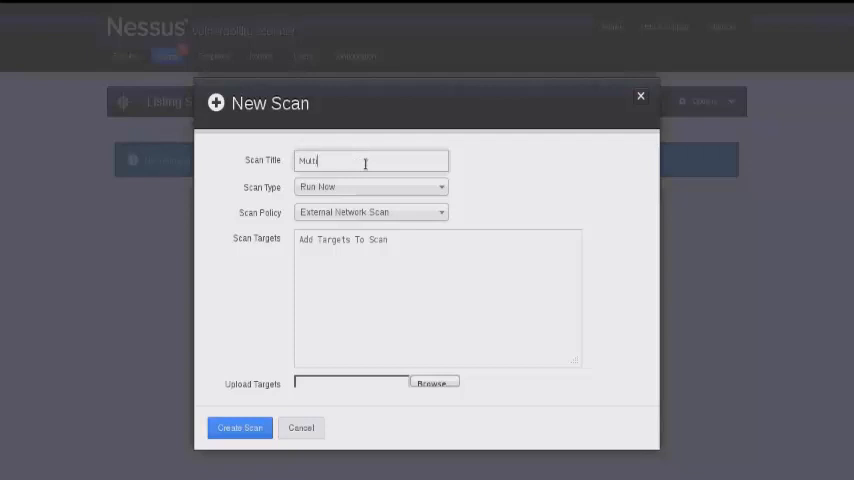
pyautogui.write('Host Scan')
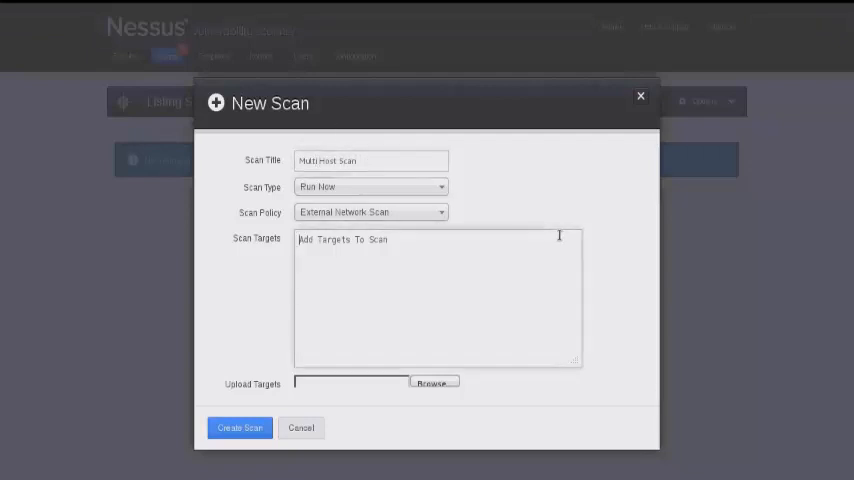
pyautogui.write('192.168.199.130')
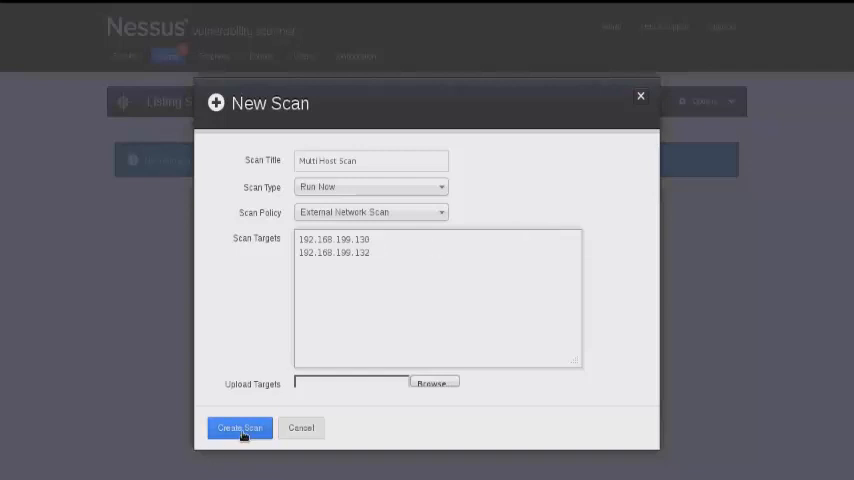
pyautogui.click(241, 427)
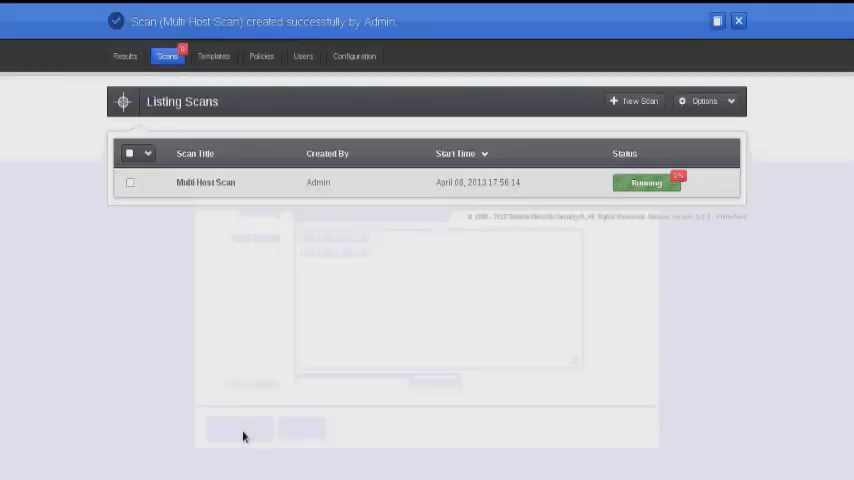
pyautogui.click(739, 18)
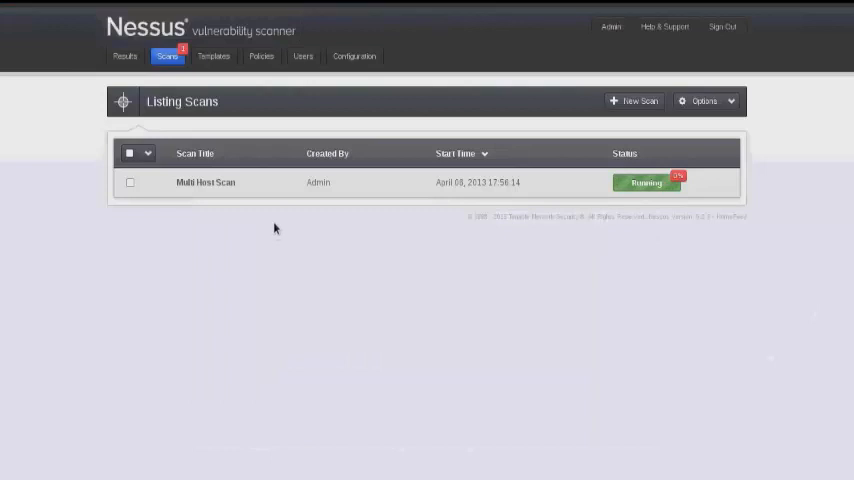
pyautogui.moveTo(383, 186)
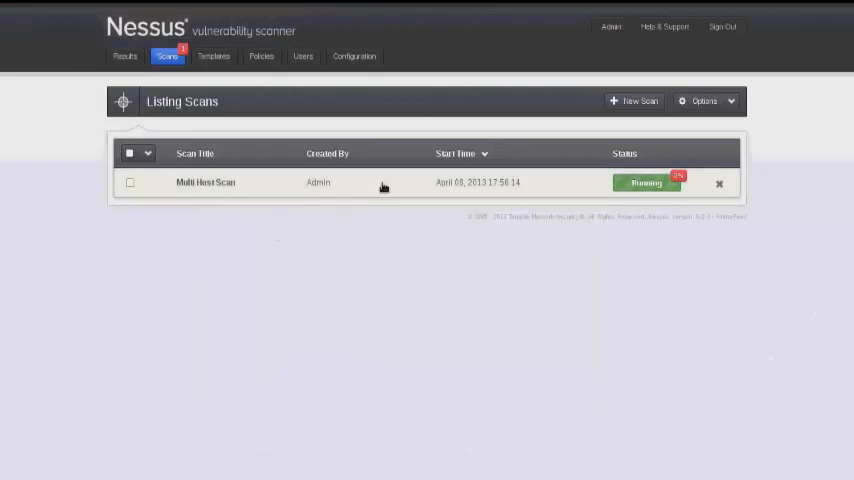
pyautogui.click(205, 182)
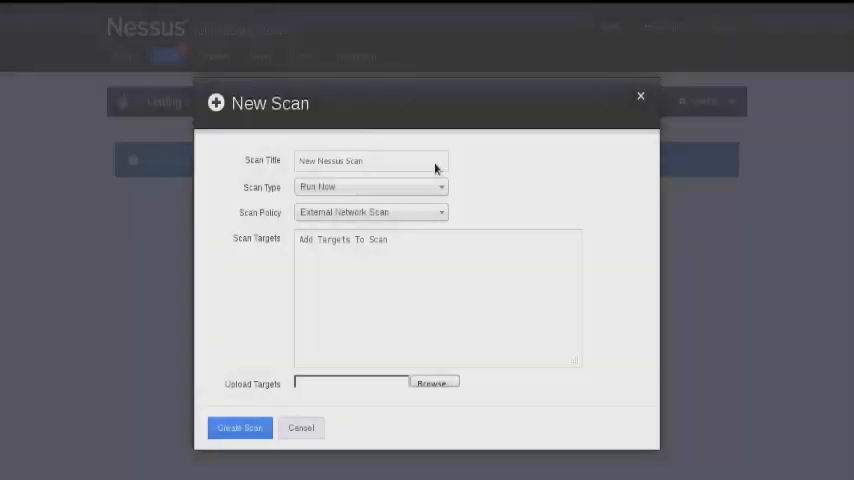
# Step: Create and launch 'Range Scan 1' targeting 192.168.199.0-255
pyautogui.click(384, 160)
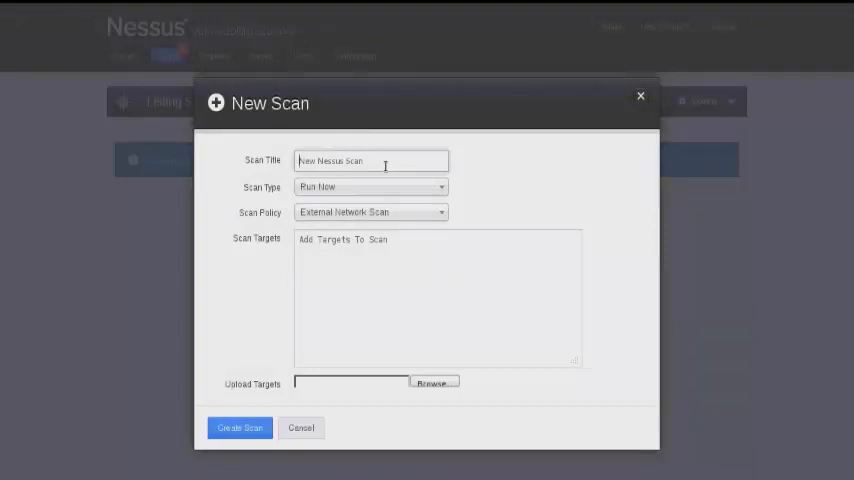
pyautogui.write('Range Scan')
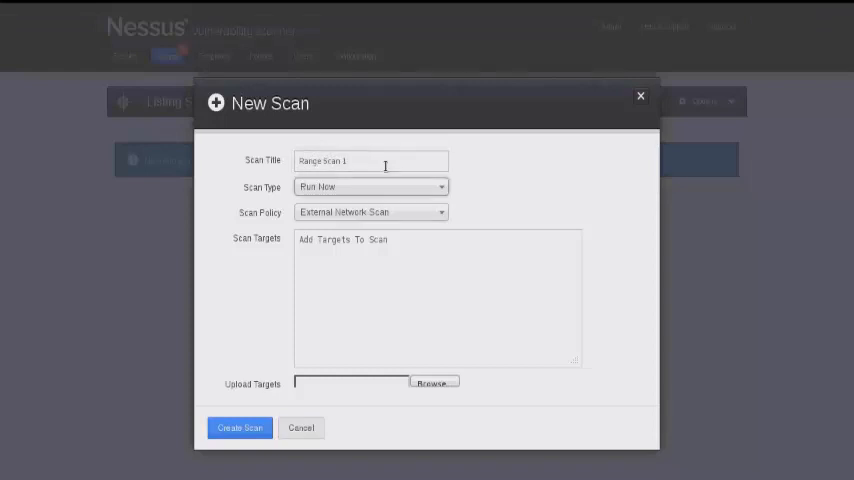
pyautogui.write('192.168.199.')
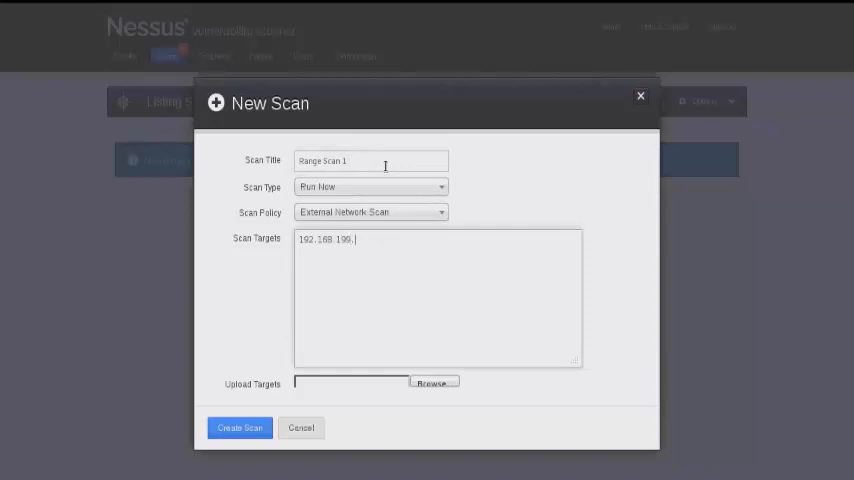
pyautogui.write('0-255')
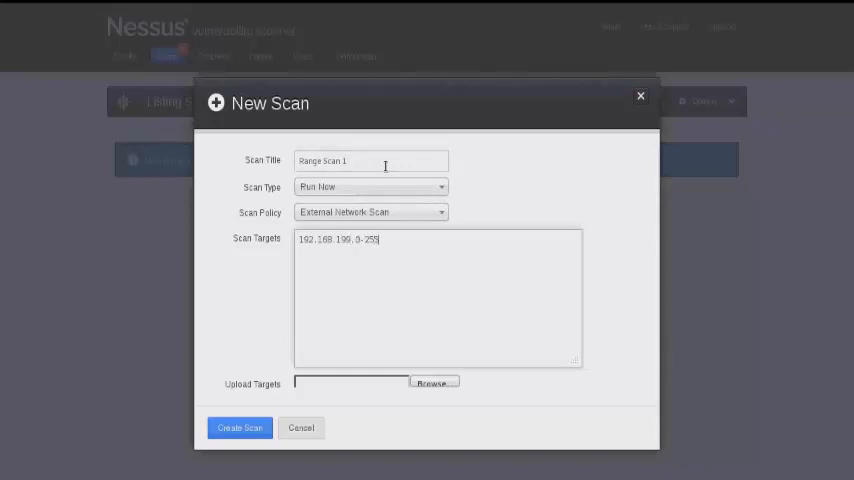
pyautogui.moveTo(504, 306)
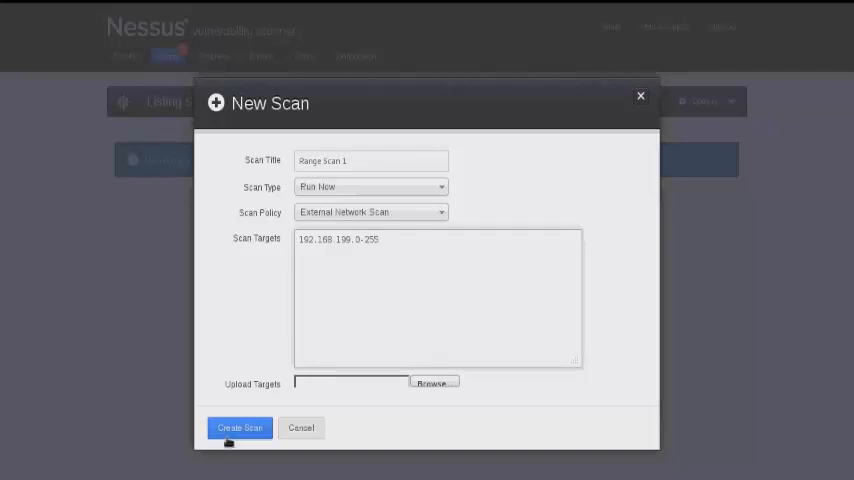
pyautogui.click(240, 427)
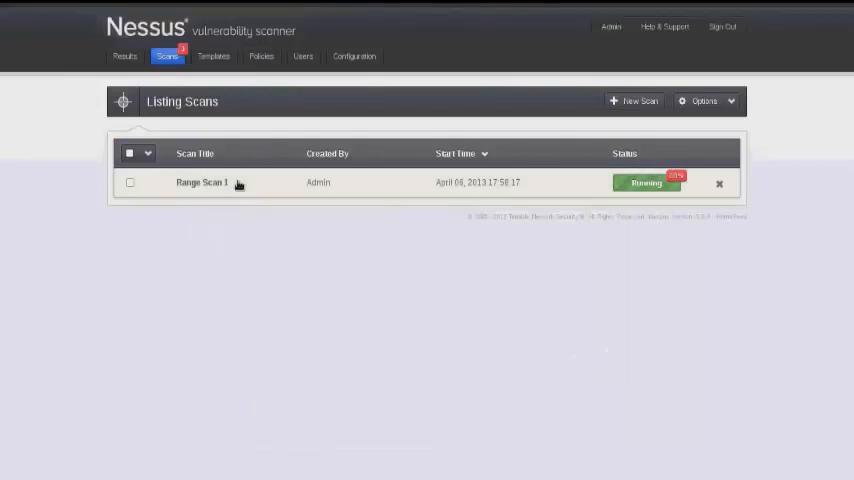
pyautogui.moveTo(230, 367)
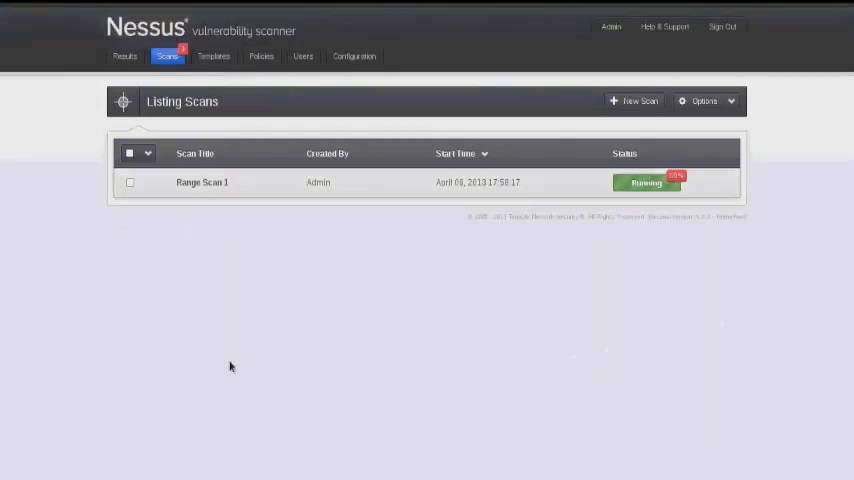
pyautogui.click(201, 182)
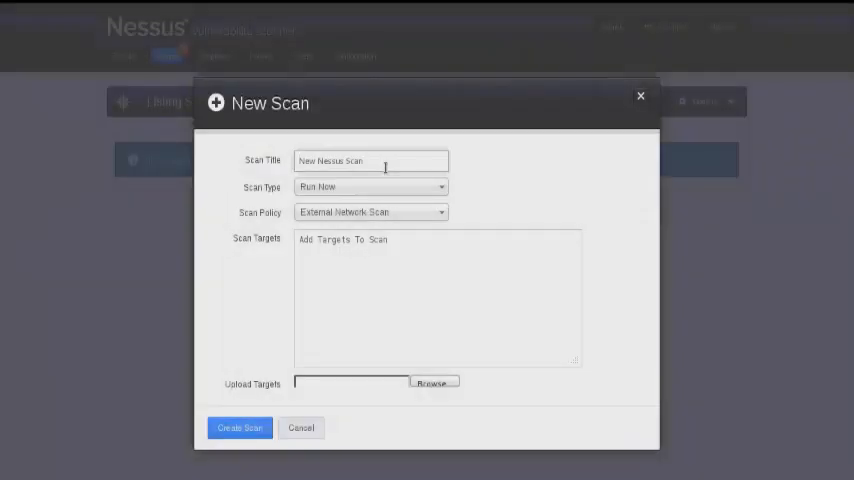
# Step: Create and launch 'Range 2 Scan' targeting 192.168.199.0/24
pyautogui.write('Range 2 Scan')
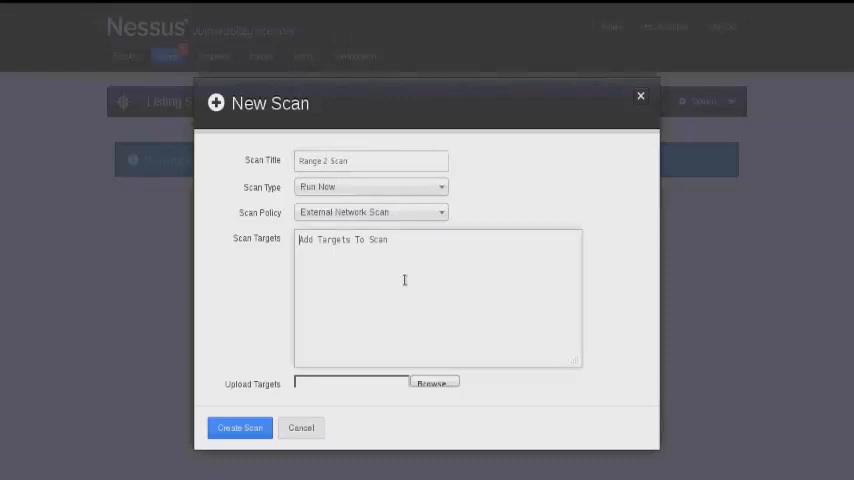
pyautogui.write('192.168.199.')
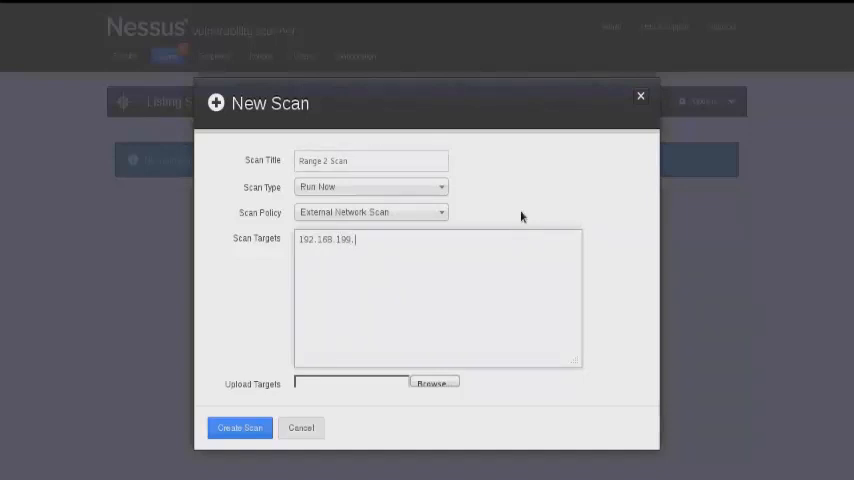
pyautogui.write('0/24')
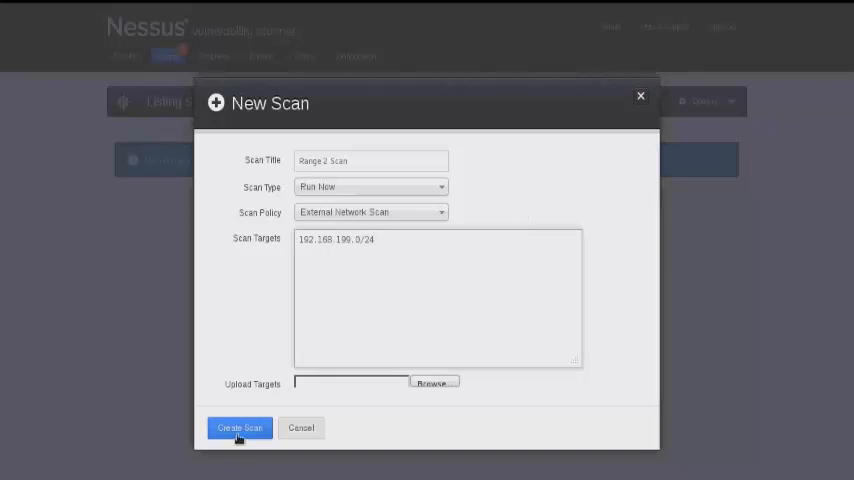
pyautogui.click(234, 427)
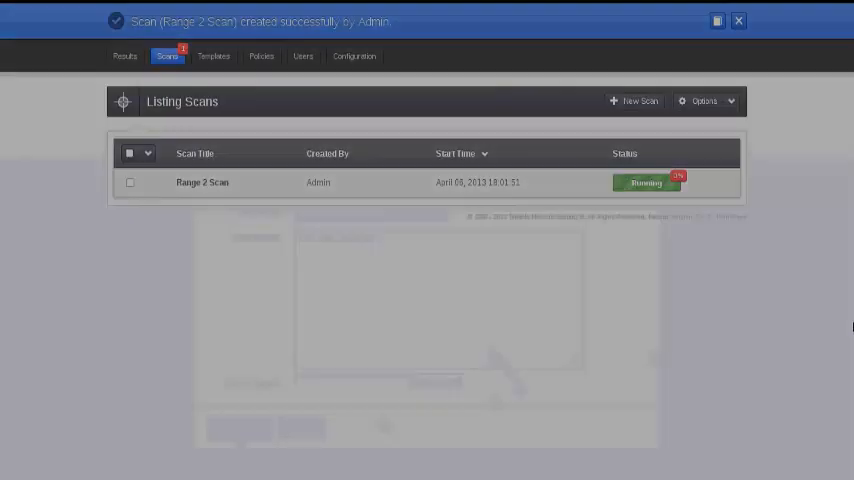
pyautogui.click(632, 100)
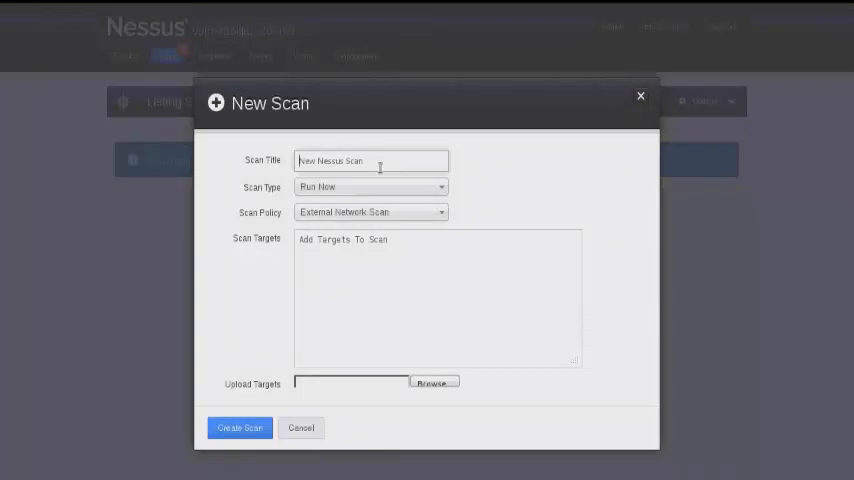
# Step: Create a 'Text File Import' scan with targets uploaded from a text file
pyautogui.write('Text File Imp')
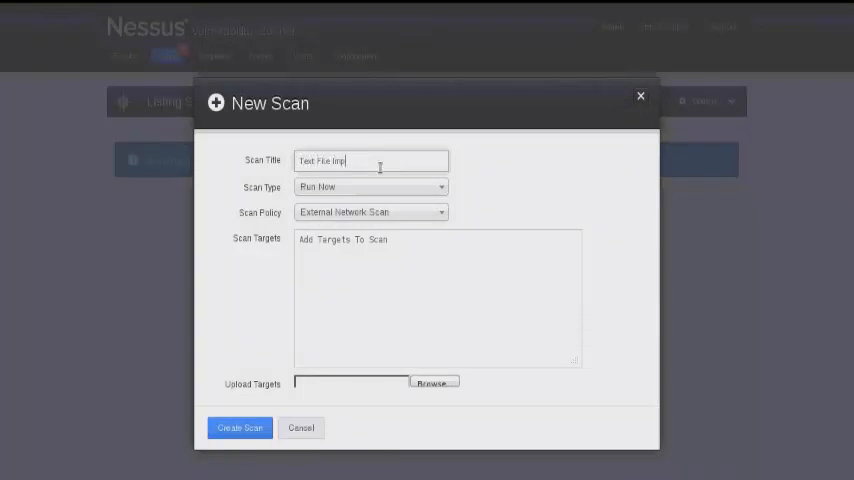
pyautogui.click(353, 314)
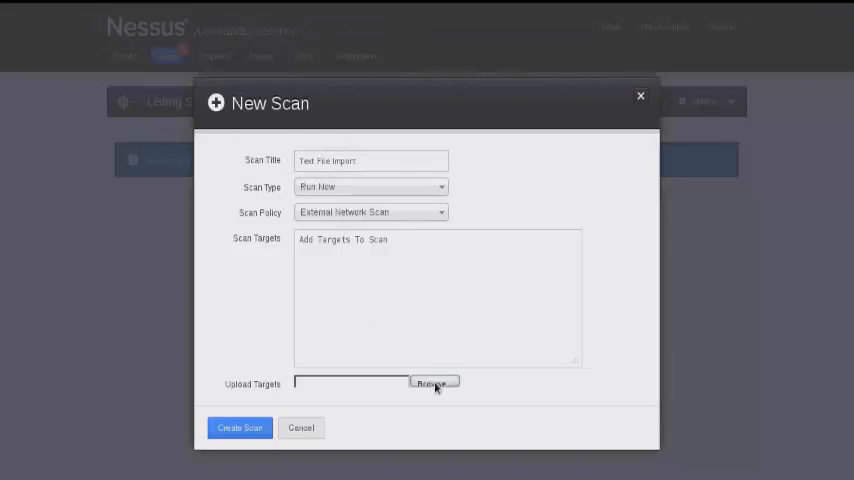
pyautogui.click(434, 383)
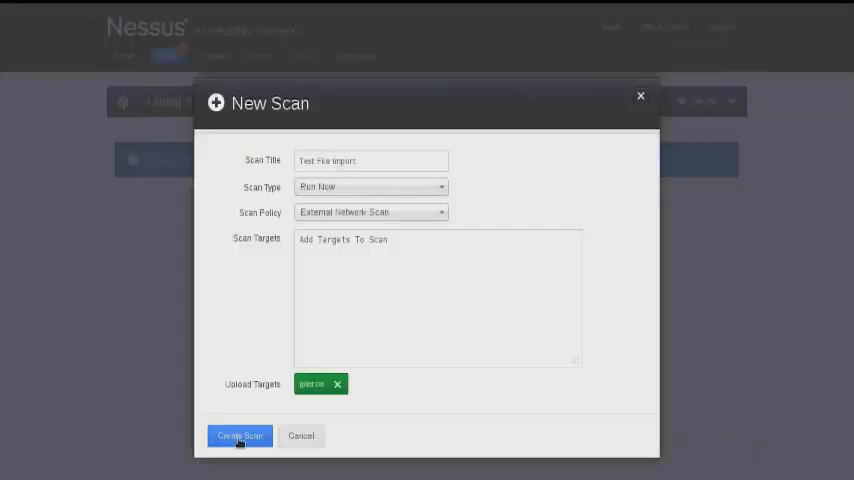
pyautogui.click(234, 436)
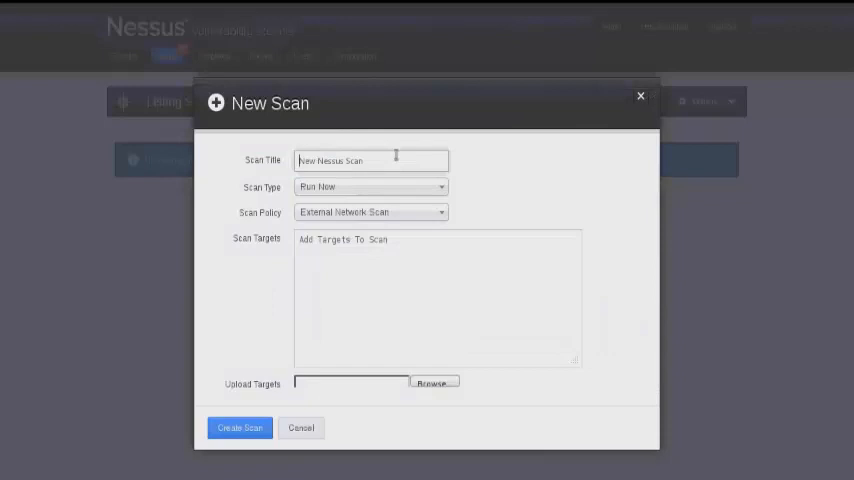
# Step: Save a 'Scan Template' template targeting 192.168.199.0-255
pyautogui.write('Scan Template')
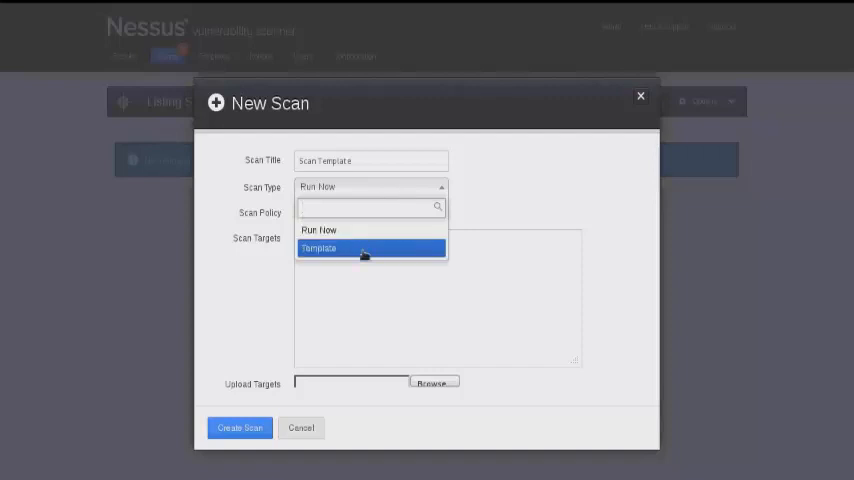
pyautogui.click(319, 248)
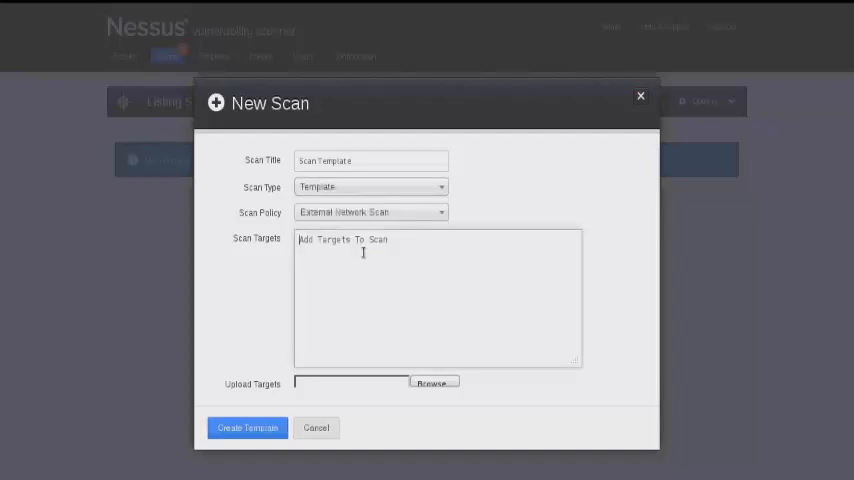
pyautogui.write('192.')
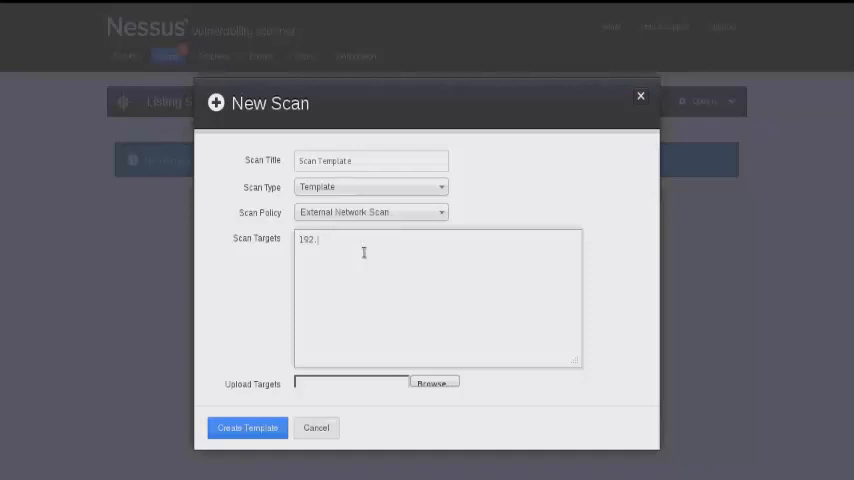
pyautogui.write('168.199.')
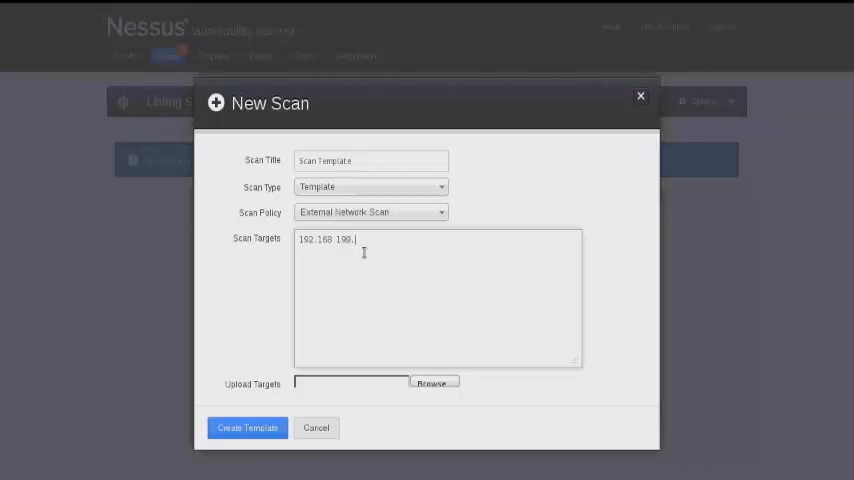
pyautogui.write('0-255')
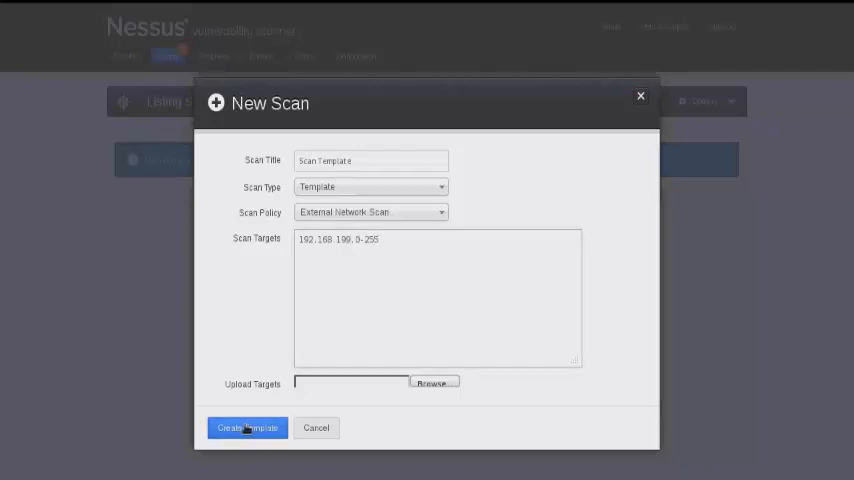
pyautogui.click(244, 427)
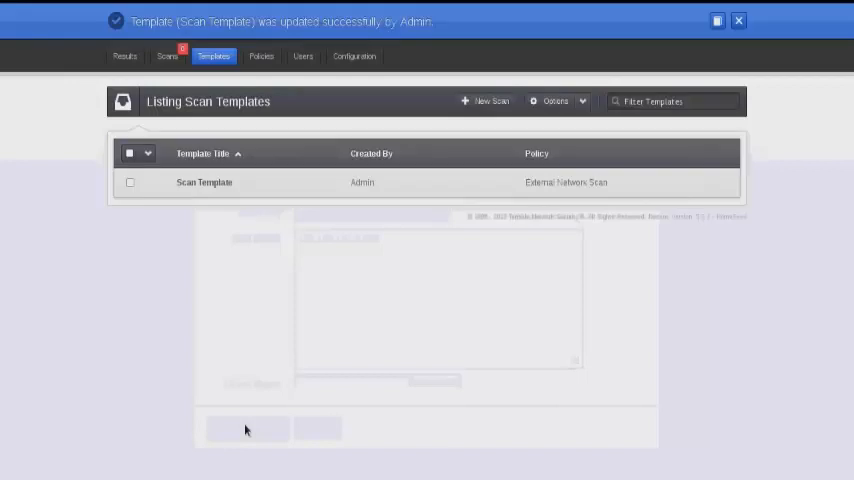
pyautogui.click(740, 19)
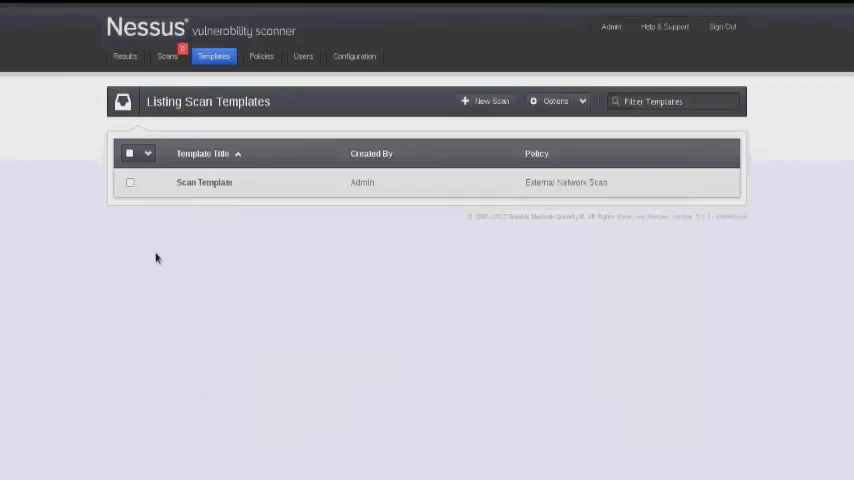
pyautogui.moveTo(174, 62)
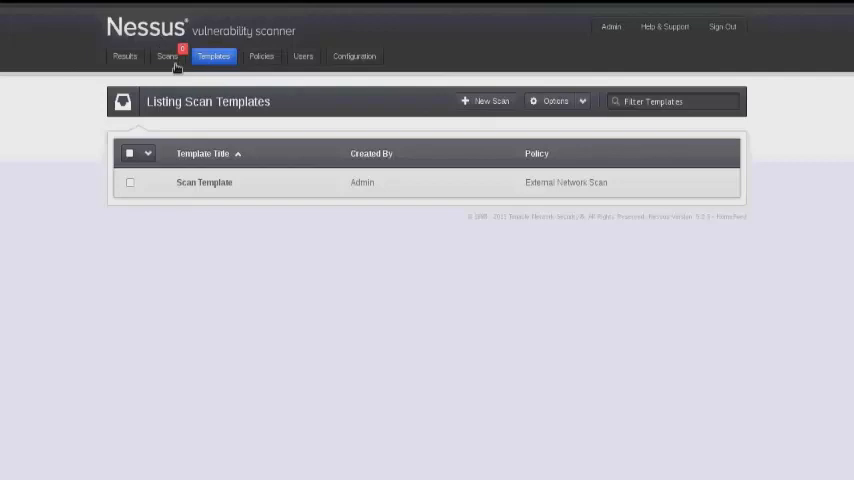
pyautogui.click(166, 56)
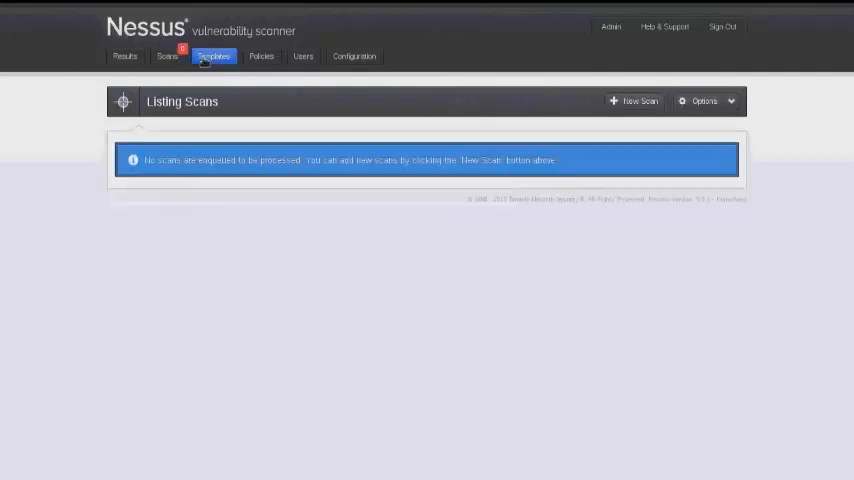
pyautogui.click(214, 56)
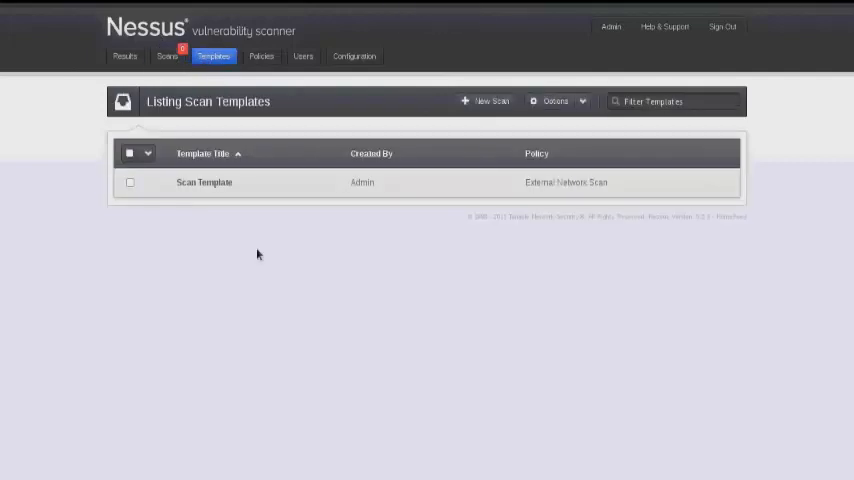
pyautogui.moveTo(194, 228)
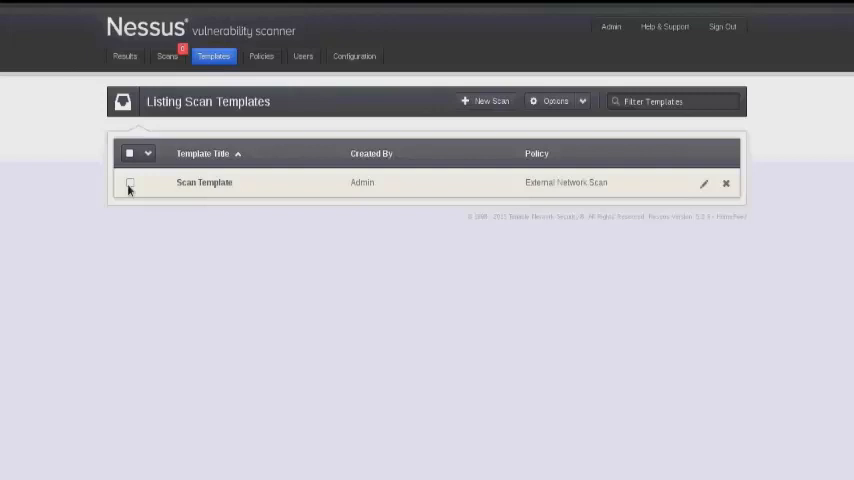
# Step: Select Scan Template and choose Launch Template from Options
pyautogui.click(131, 183)
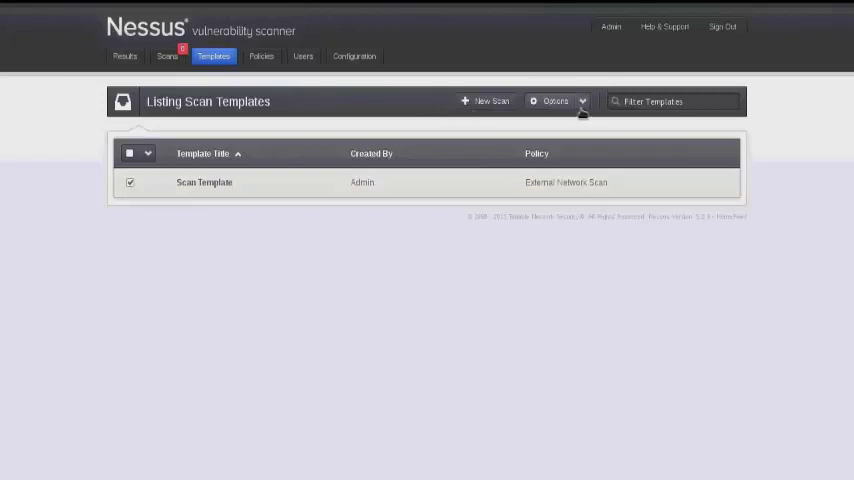
pyautogui.click(562, 100)
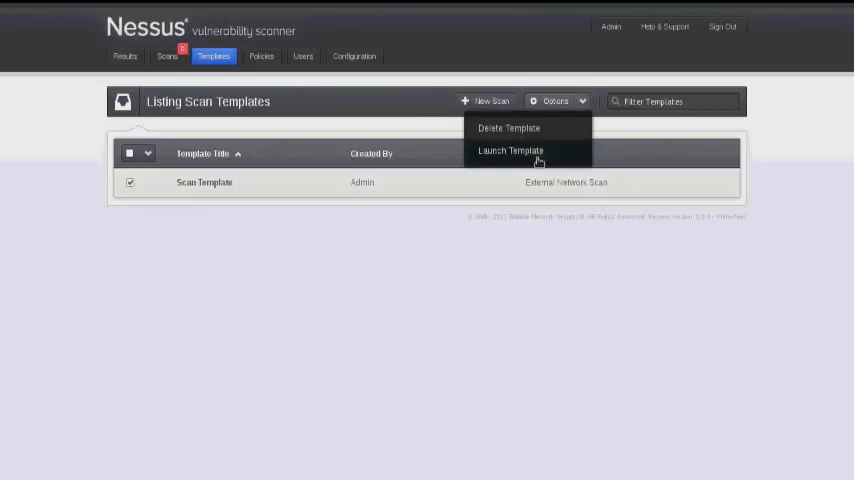
pyautogui.click(517, 150)
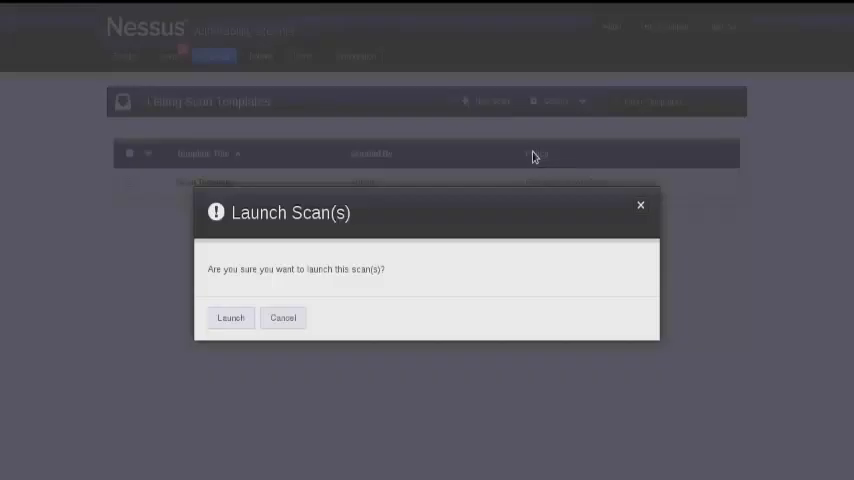